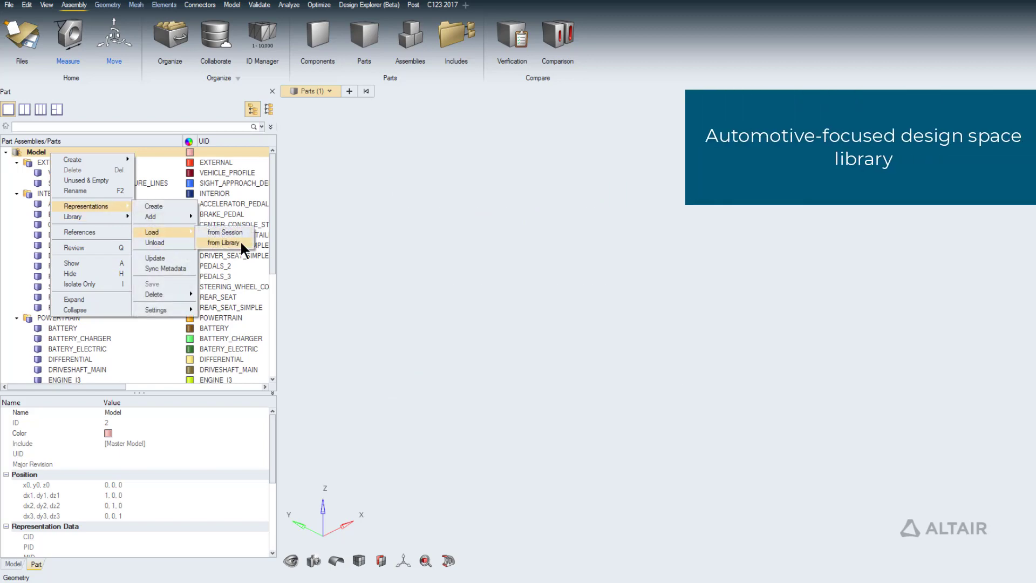
Load part representations from the design space library and shift a component along X.
click(224, 242)
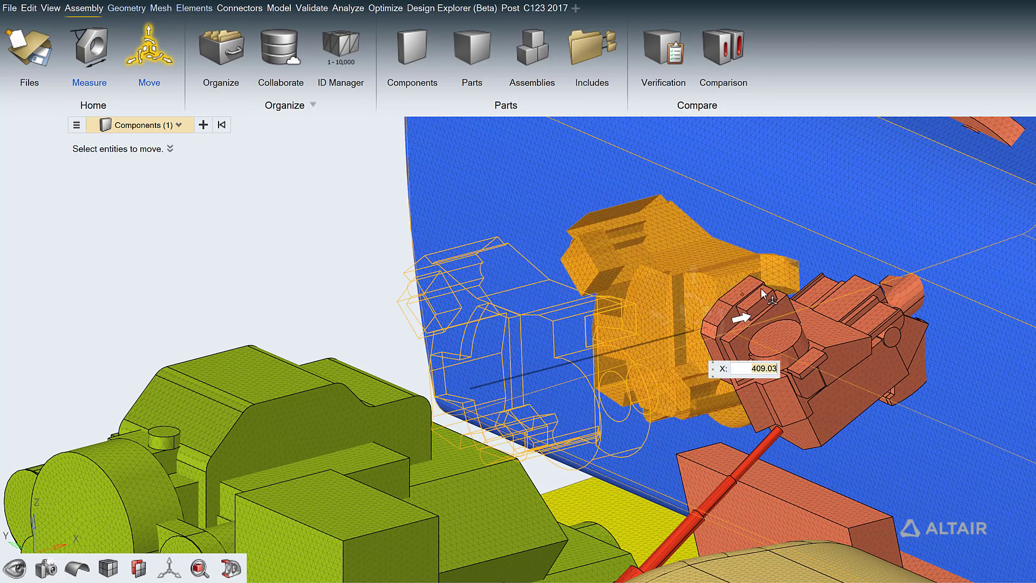
click(161, 8)
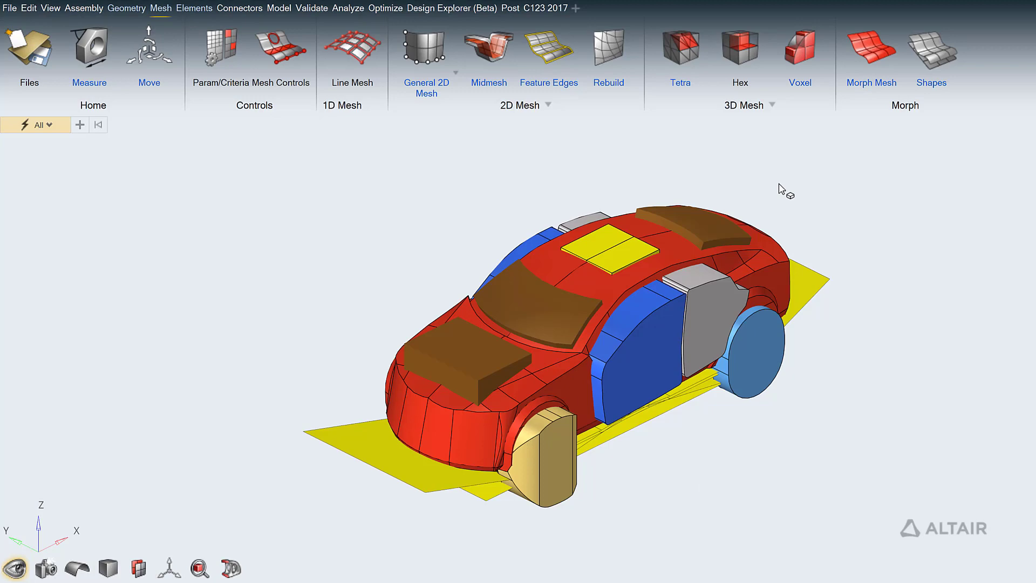
Start a voxel design space with its plane normal set to Y.
click(799, 50)
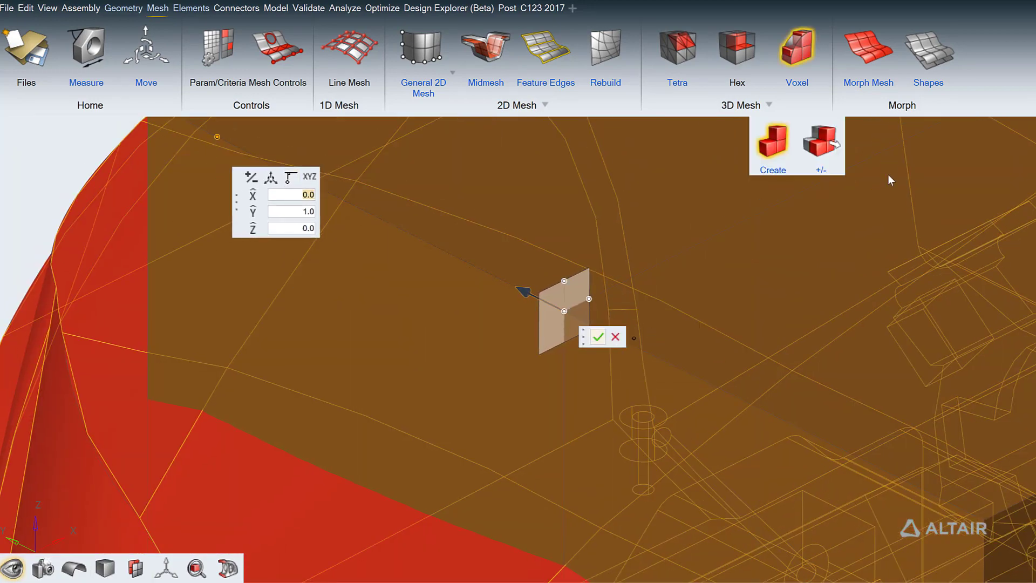
click(596, 337)
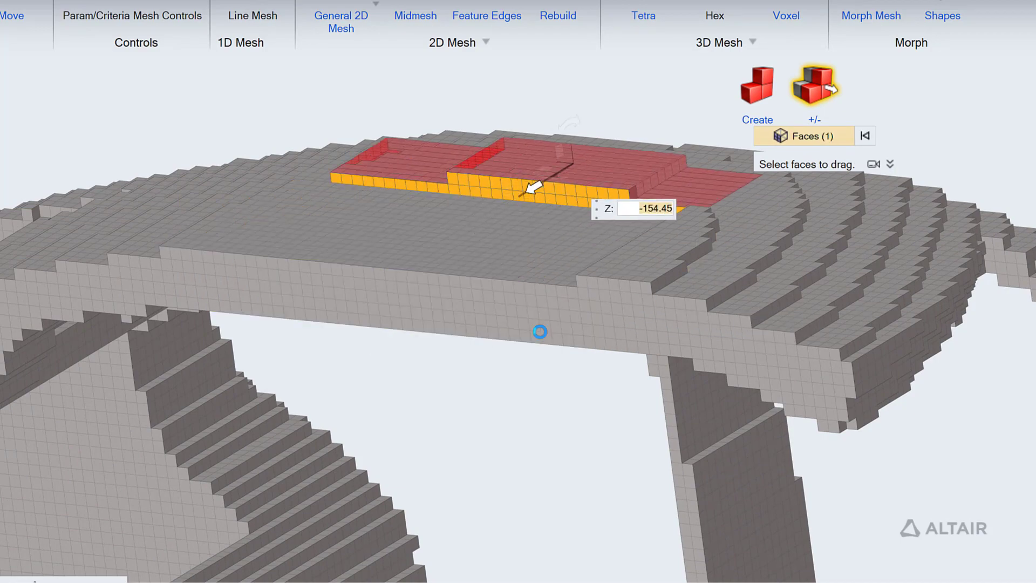
Push two strips of roof voxel faces downward in Z.
drag(532, 189, 535, 244)
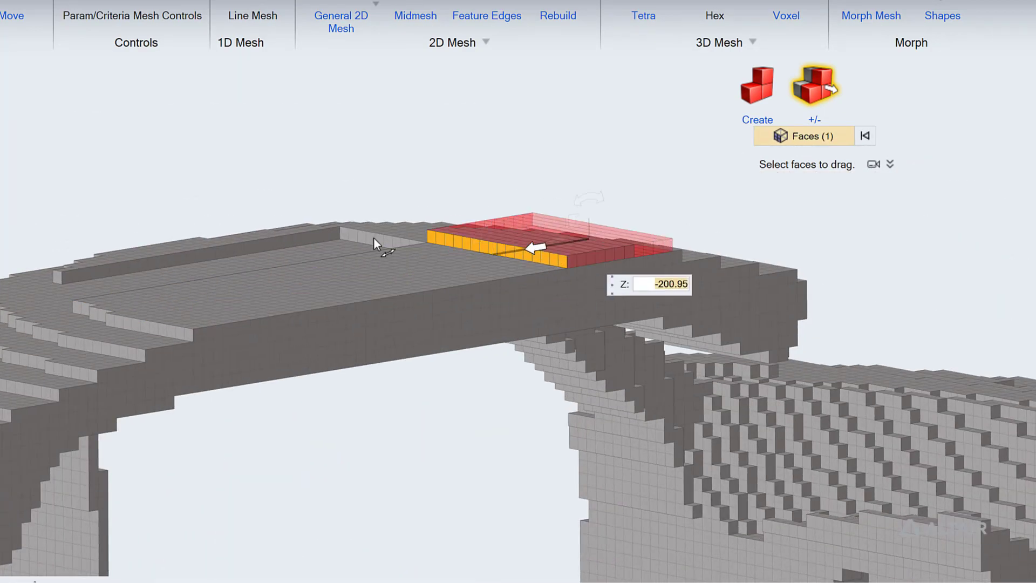
drag(535, 246, 30, 304)
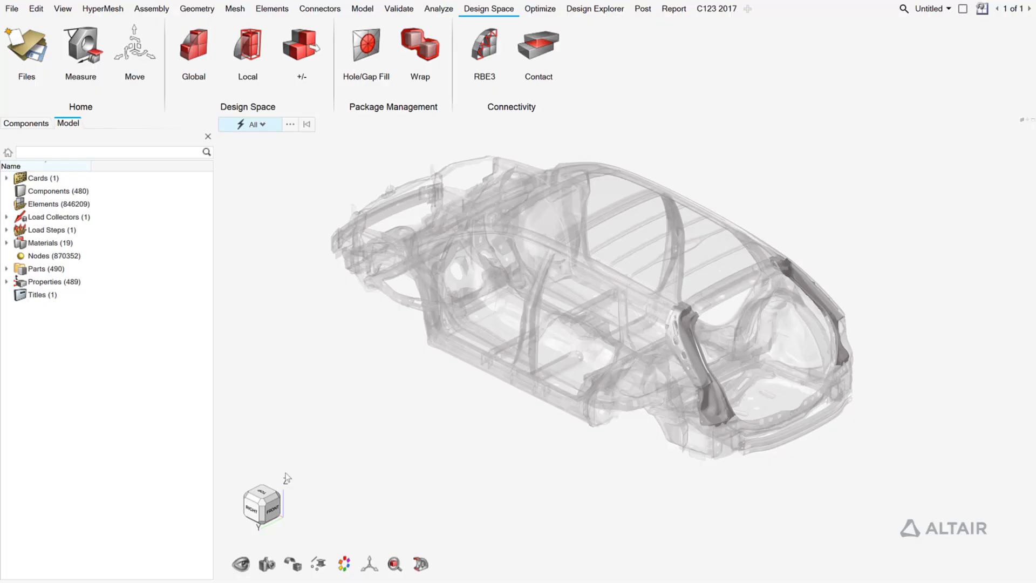
Isolate the two B-pillar parts and patch their holes with Hole/Gap Fill.
click(207, 136)
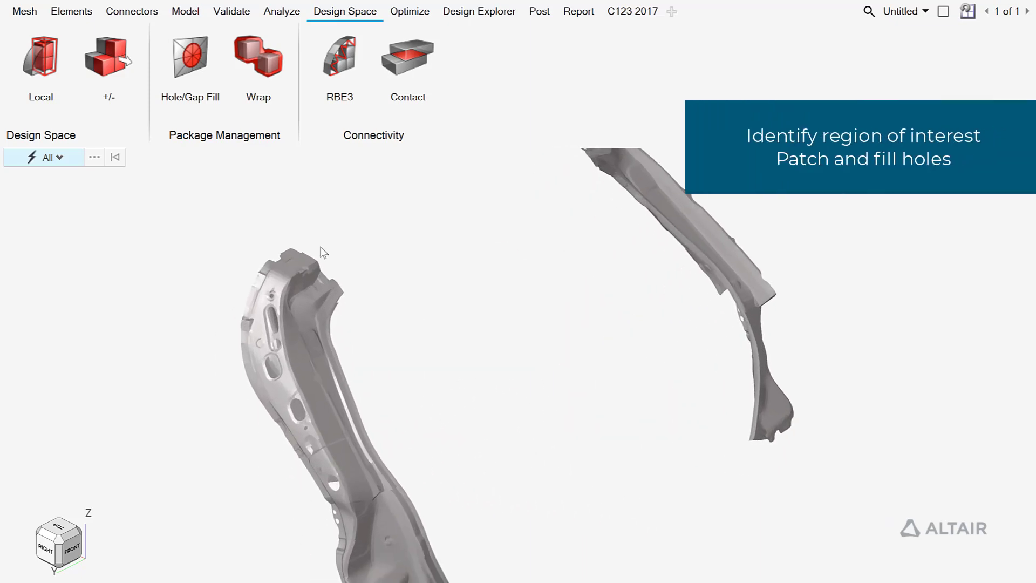
click(189, 56)
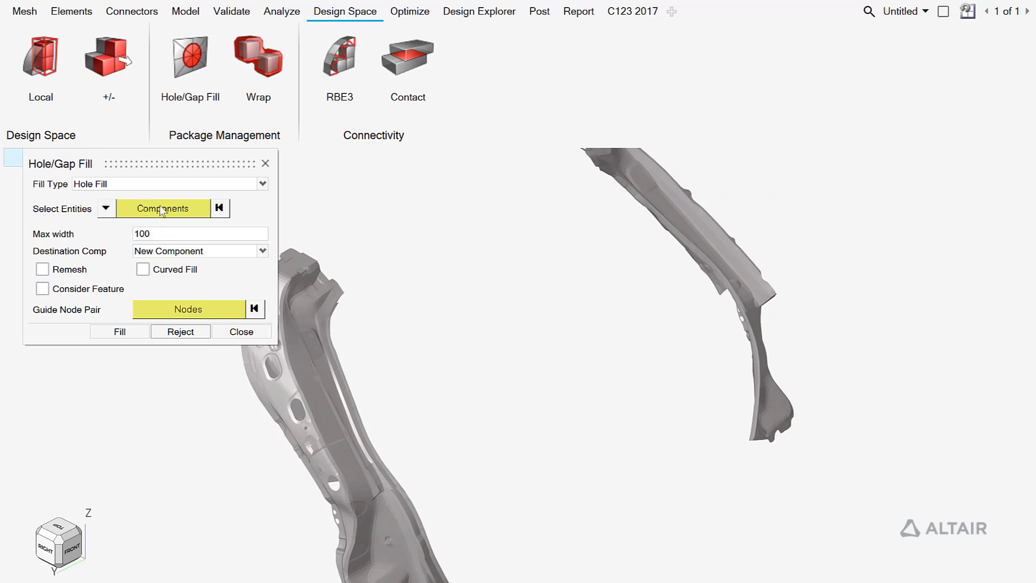
click(163, 208)
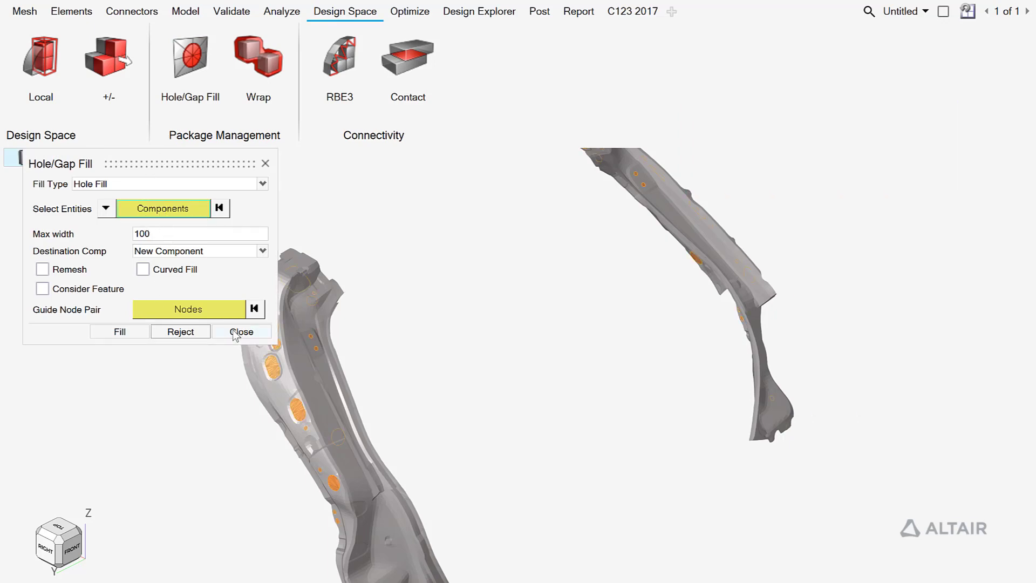
click(241, 330)
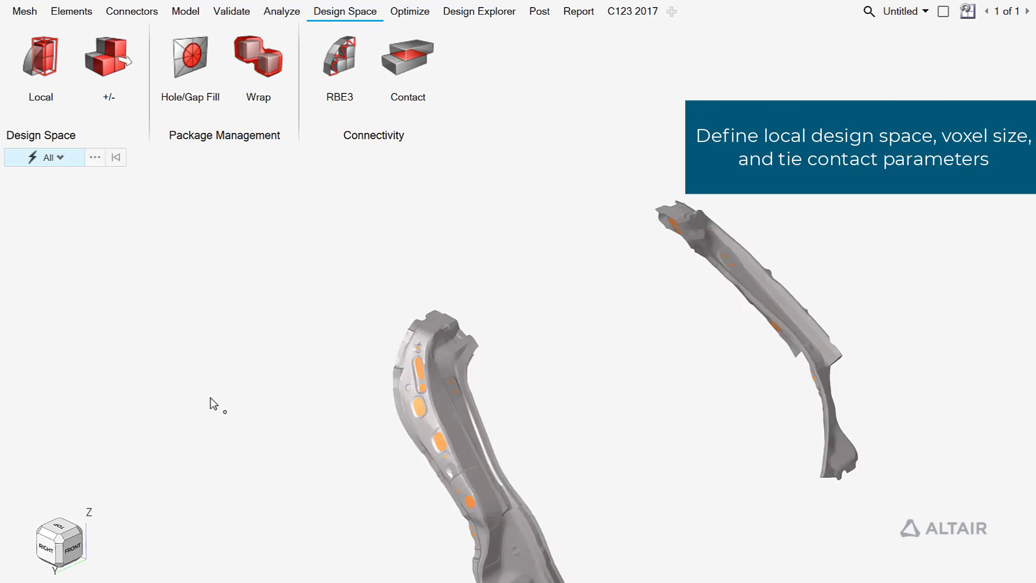
Place a local design space box on the lower B-pillar, entering a 600 box dimension.
click(41, 60)
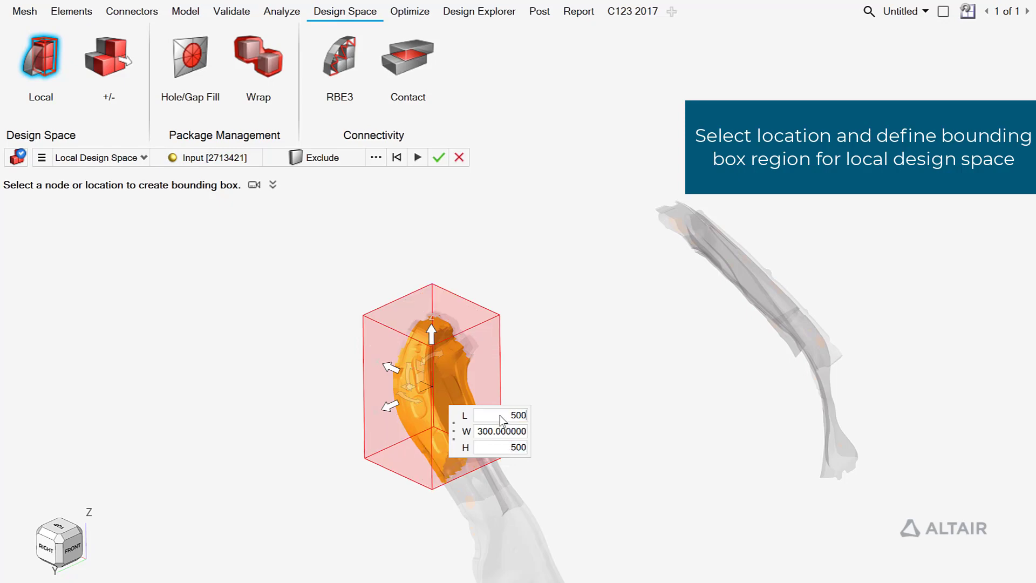
text(600)
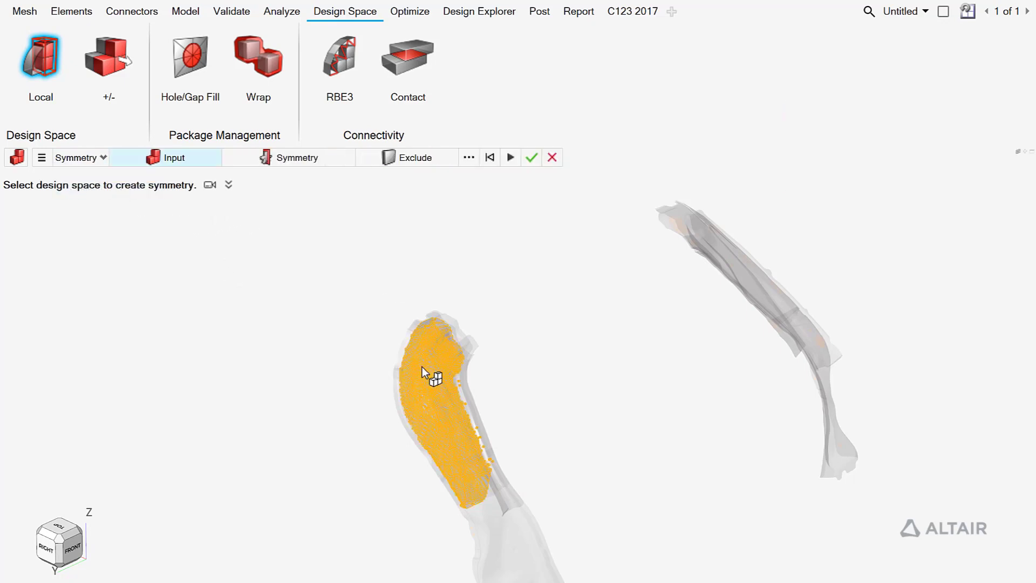
click(296, 157)
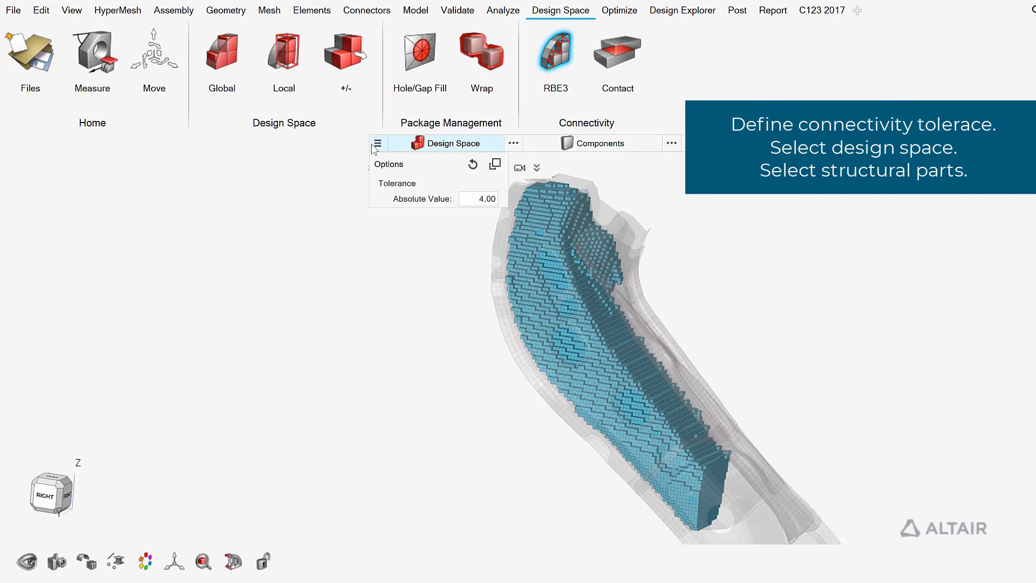
Connect design space 2 to four surrounding structural components with RBE3 elements.
click(513, 144)
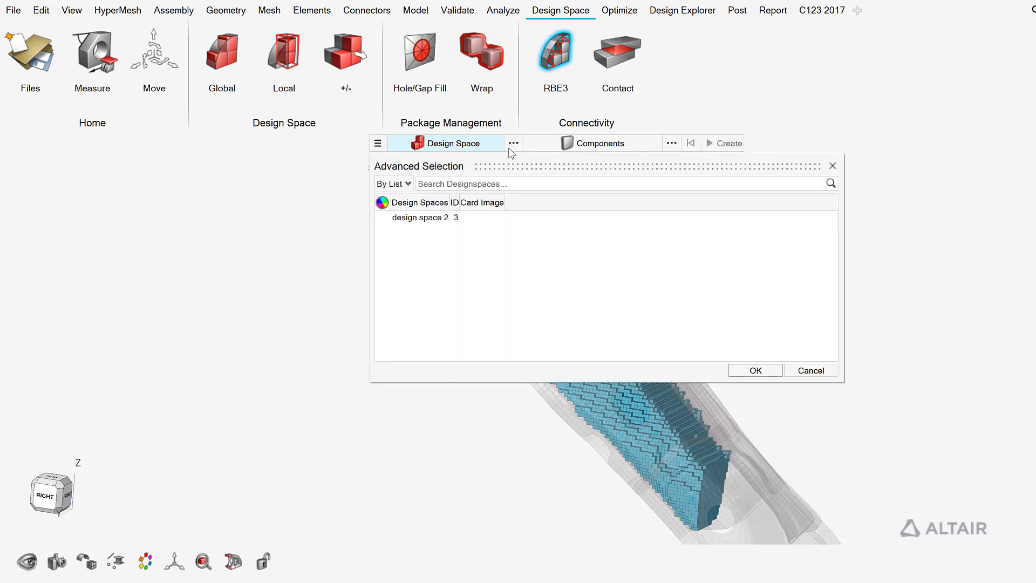
click(755, 370)
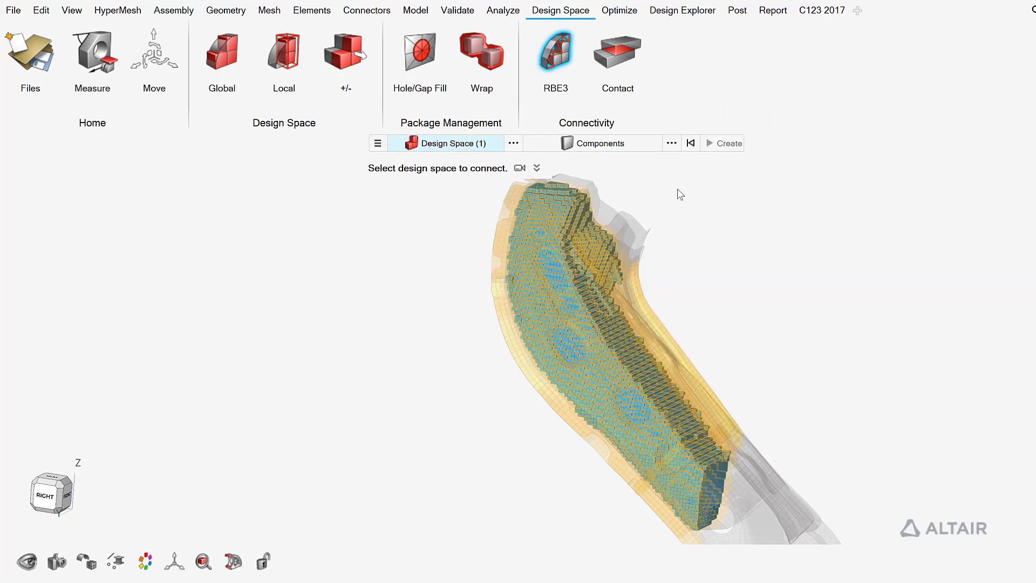
click(601, 144)
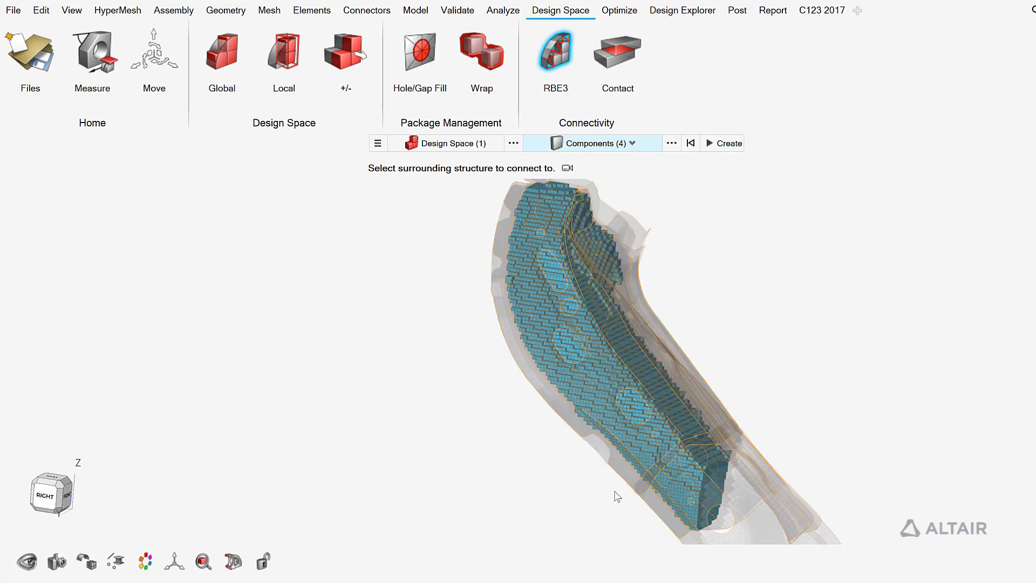
click(722, 144)
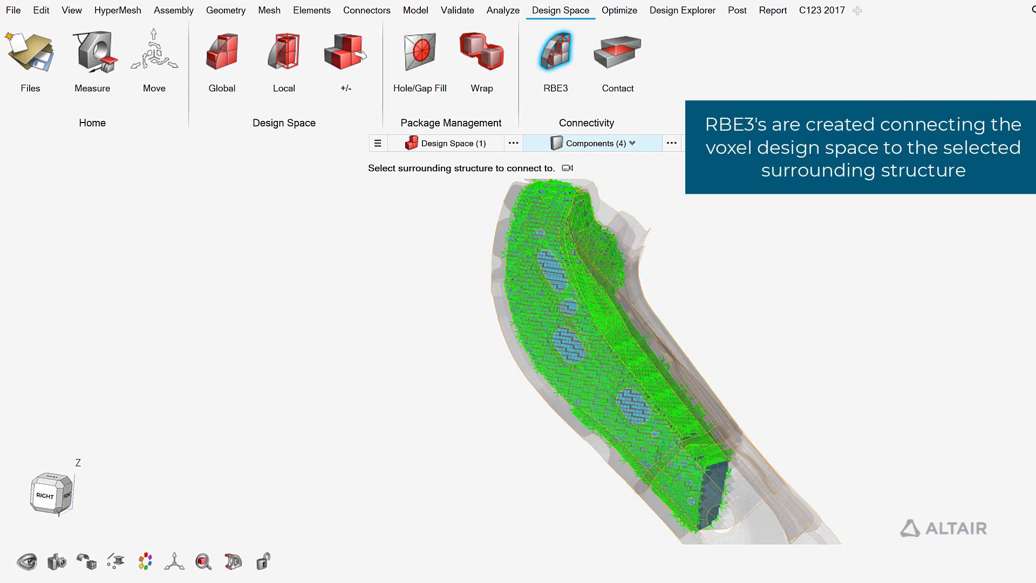